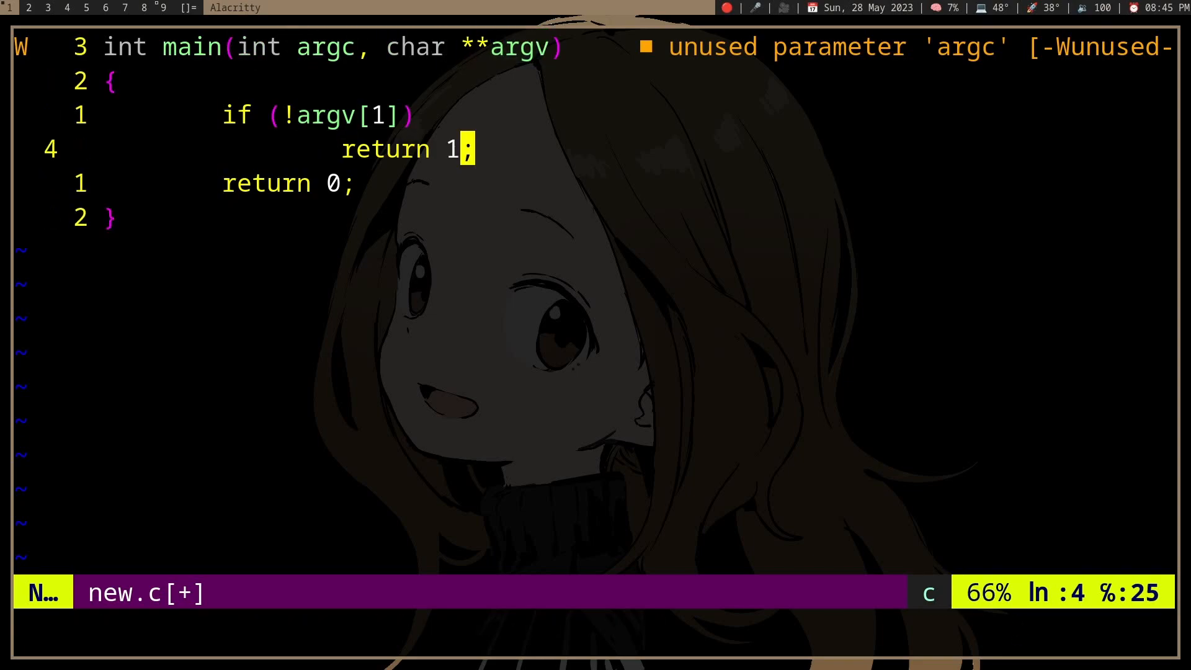
Add a 'char buf[1024];' declaration at the end of main after the argv check.
{"action": "key", "text": "G"}
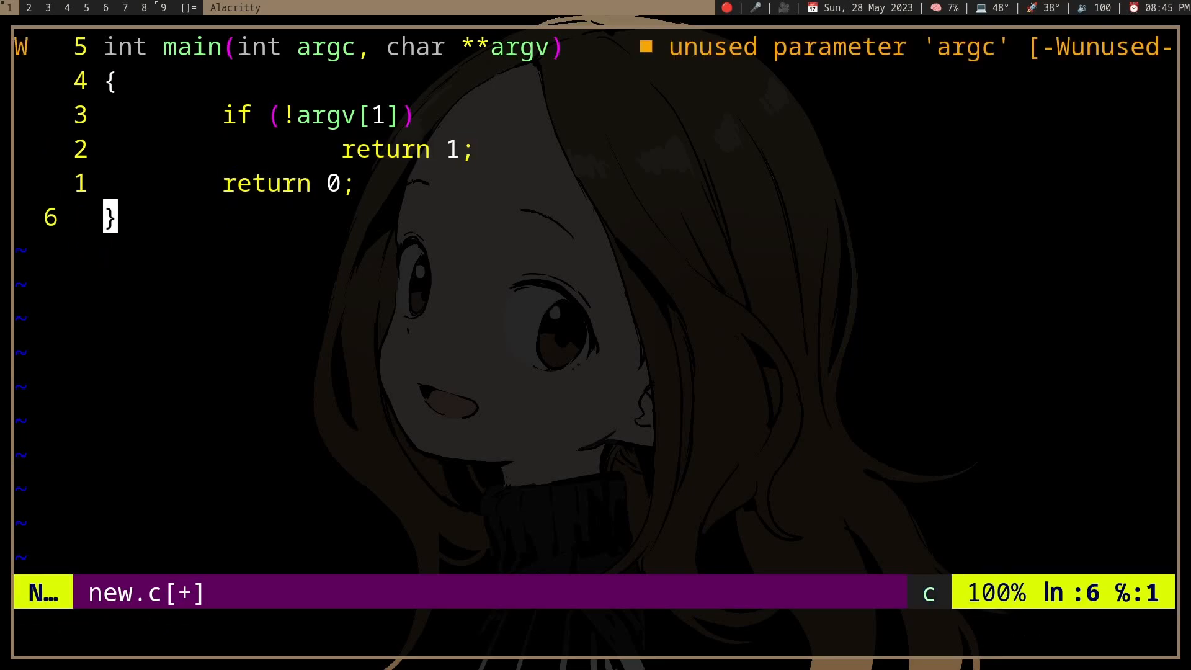
{"action": "type", "text": "char buf[1024];"}
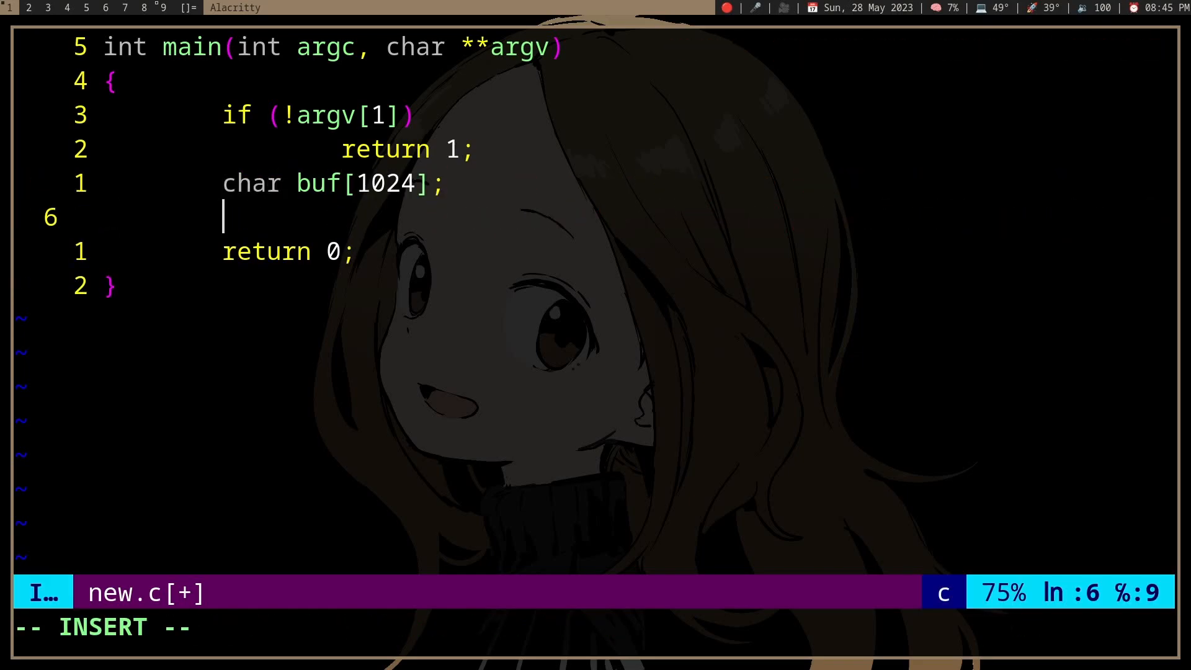
Drop the buf array and try a 'char *buf = malloc(str' heap version instead, then discard it.
{"action": "key", "text": "Escape"}
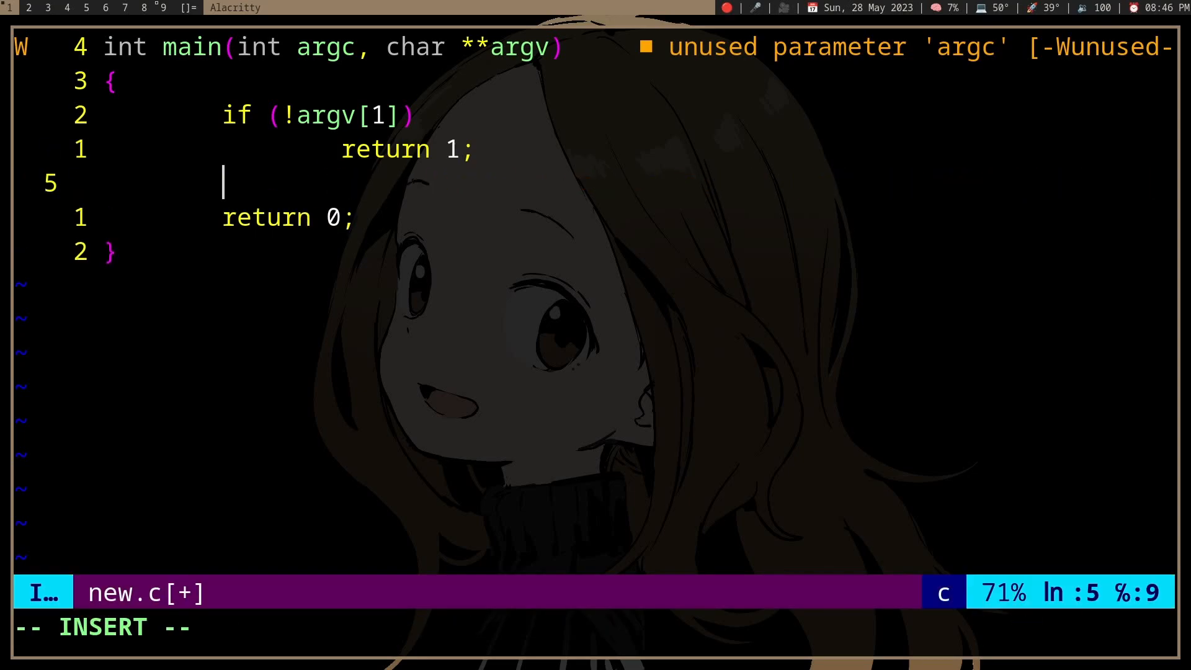
{"action": "type", "text": "char *buf ="}
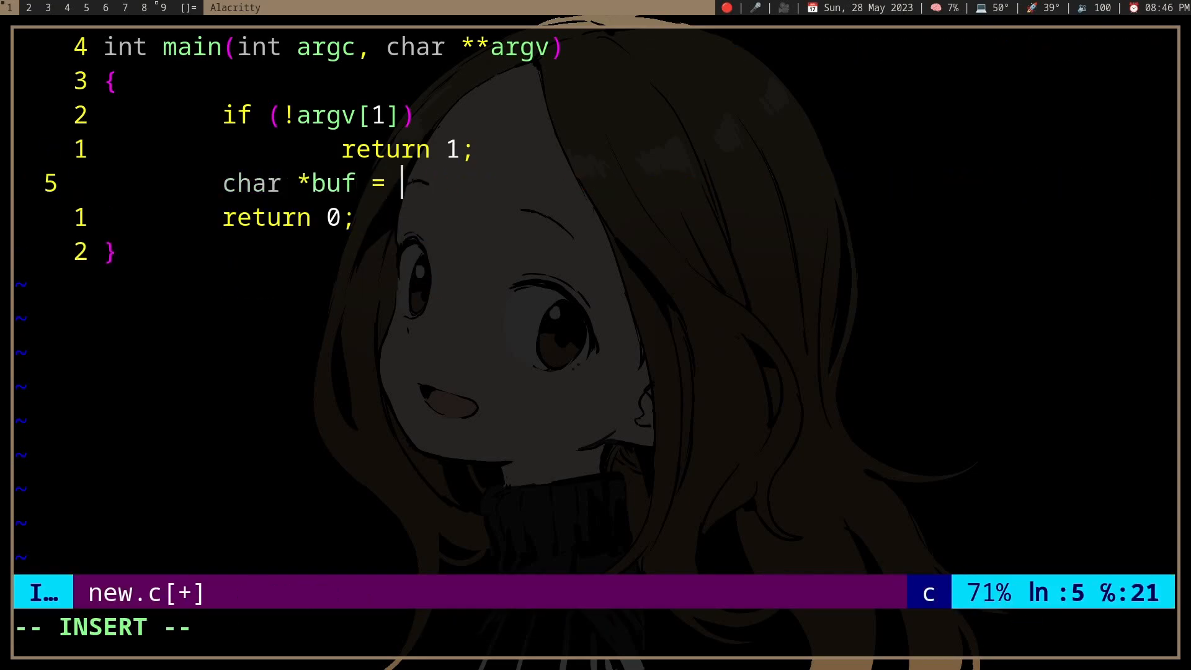
{"action": "type", "text": "malloc(str"}
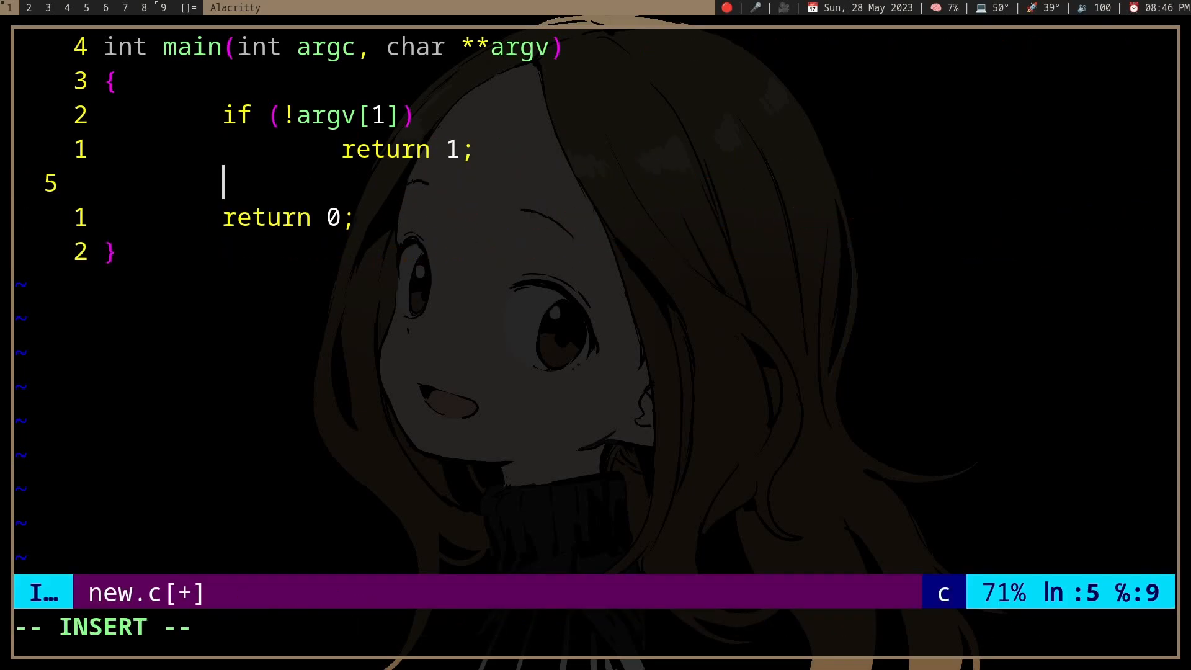
Re-declare 'char buf[1024]' in main and search project files for 'malloc' glibc sources.
{"action": "type", "text": "char buf[1024];"}
{"action": "type", "text": "malloc"}
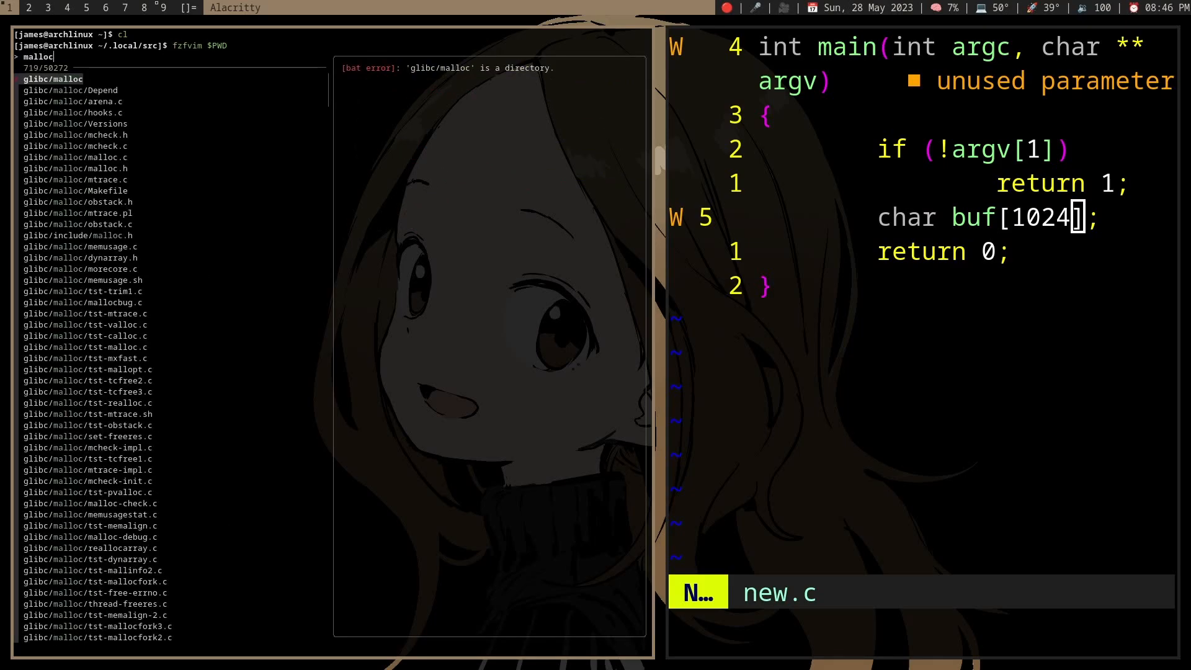
View glibc/malloc/malloc.c from the results, scroll through it, and return to new.c alone.
{"action": "key", "text": "Enter"}
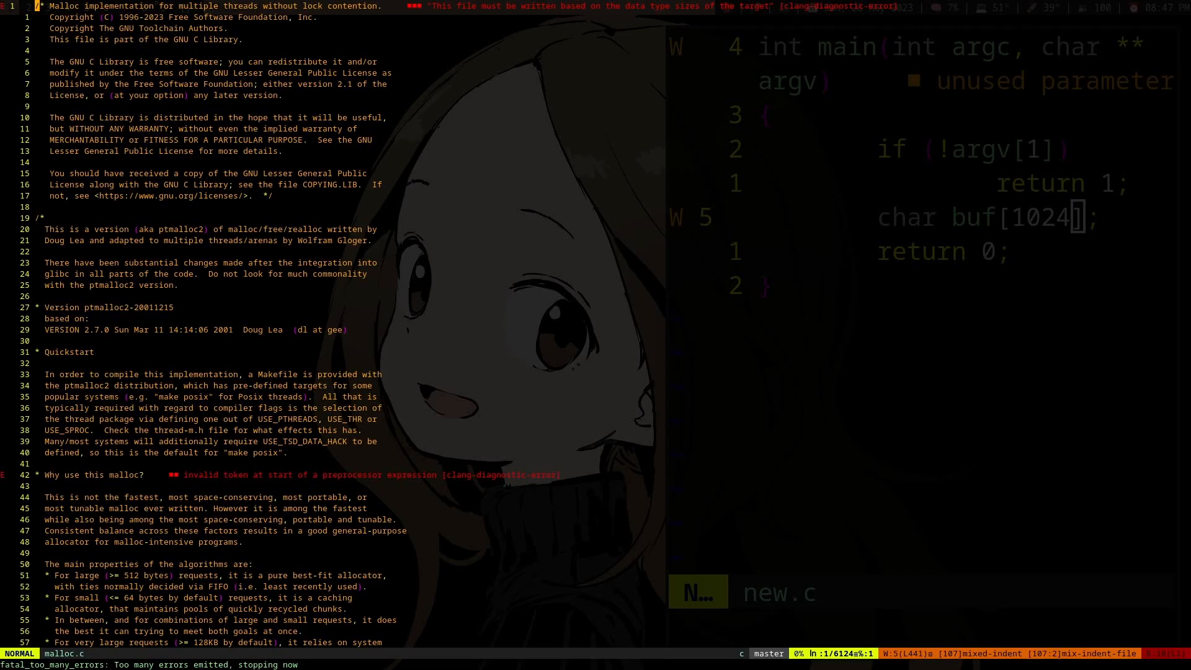
{"action": "scroll", "scroll_direction": "down", "scroll_amount": 3}
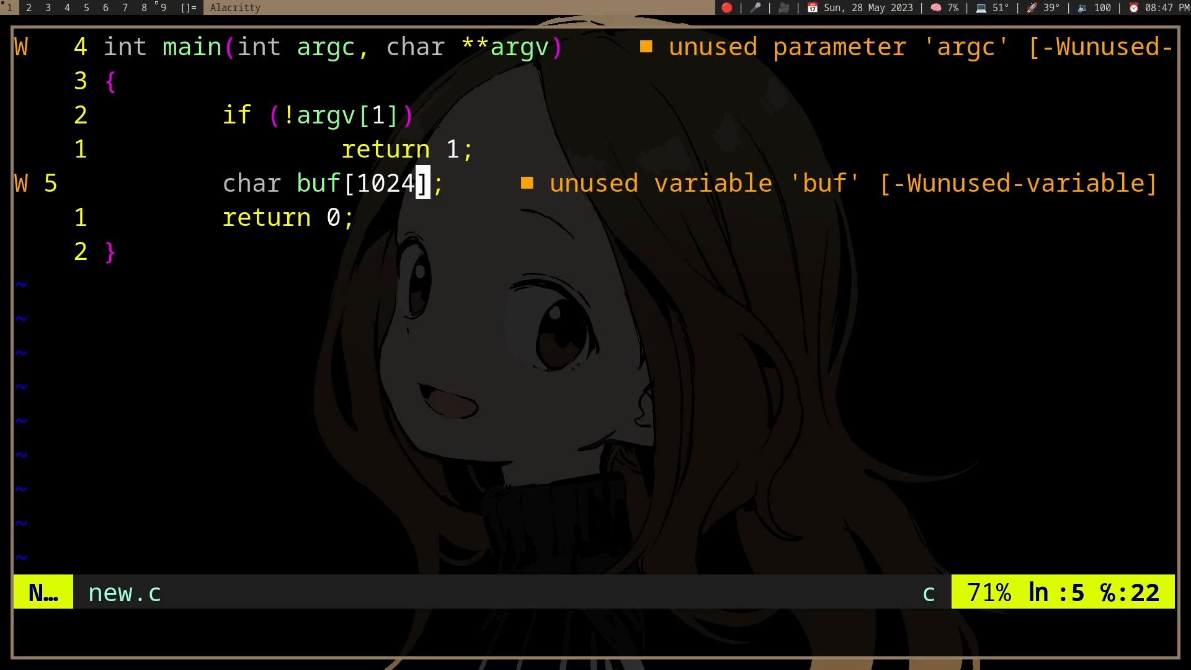
{"action": "key", "text": "g"}
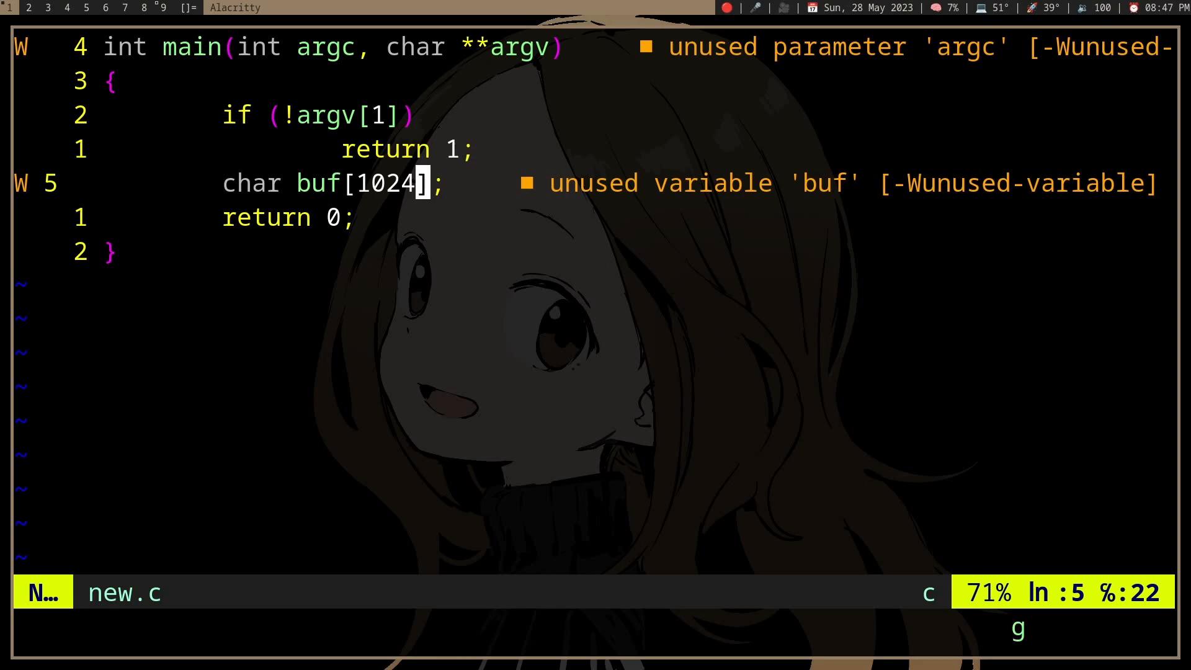